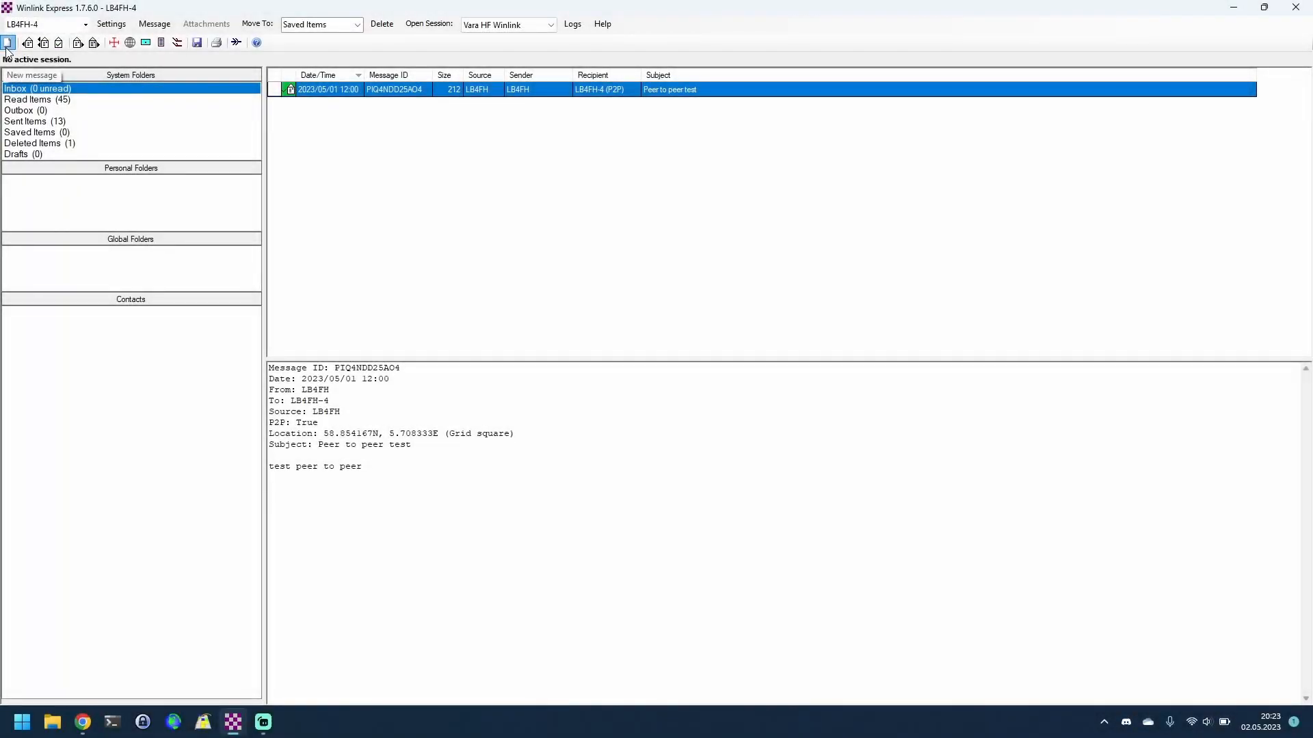
# - Create a new message and set Send as to Peer-to-Peer Message
pyautogui.click(8, 42)
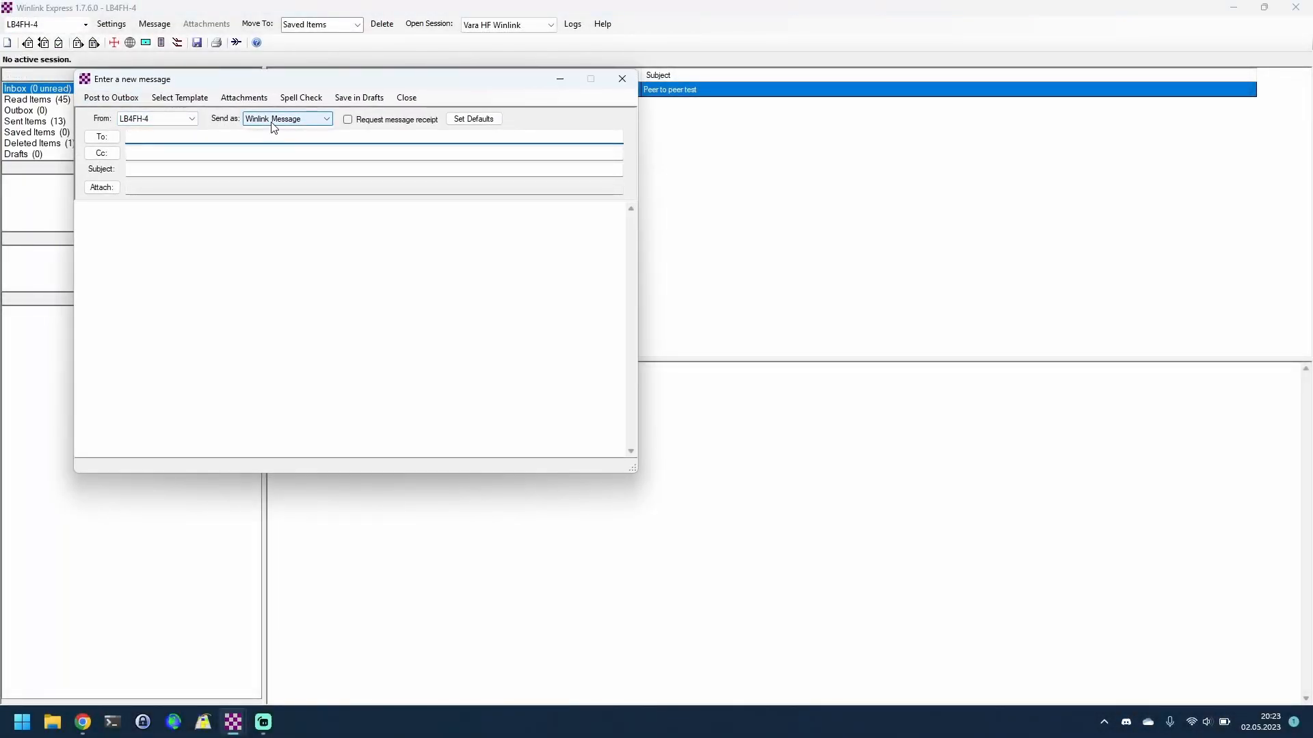
pyautogui.click(324, 118)
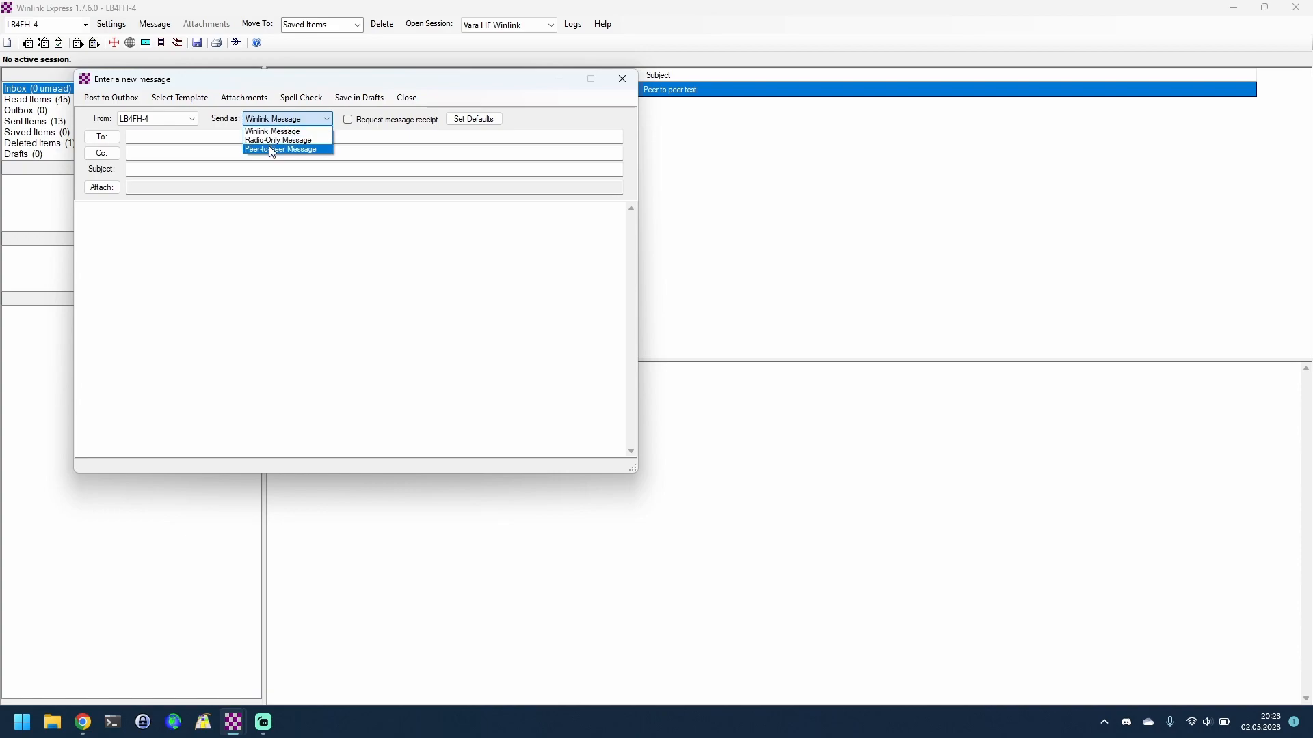
pyautogui.click(283, 149)
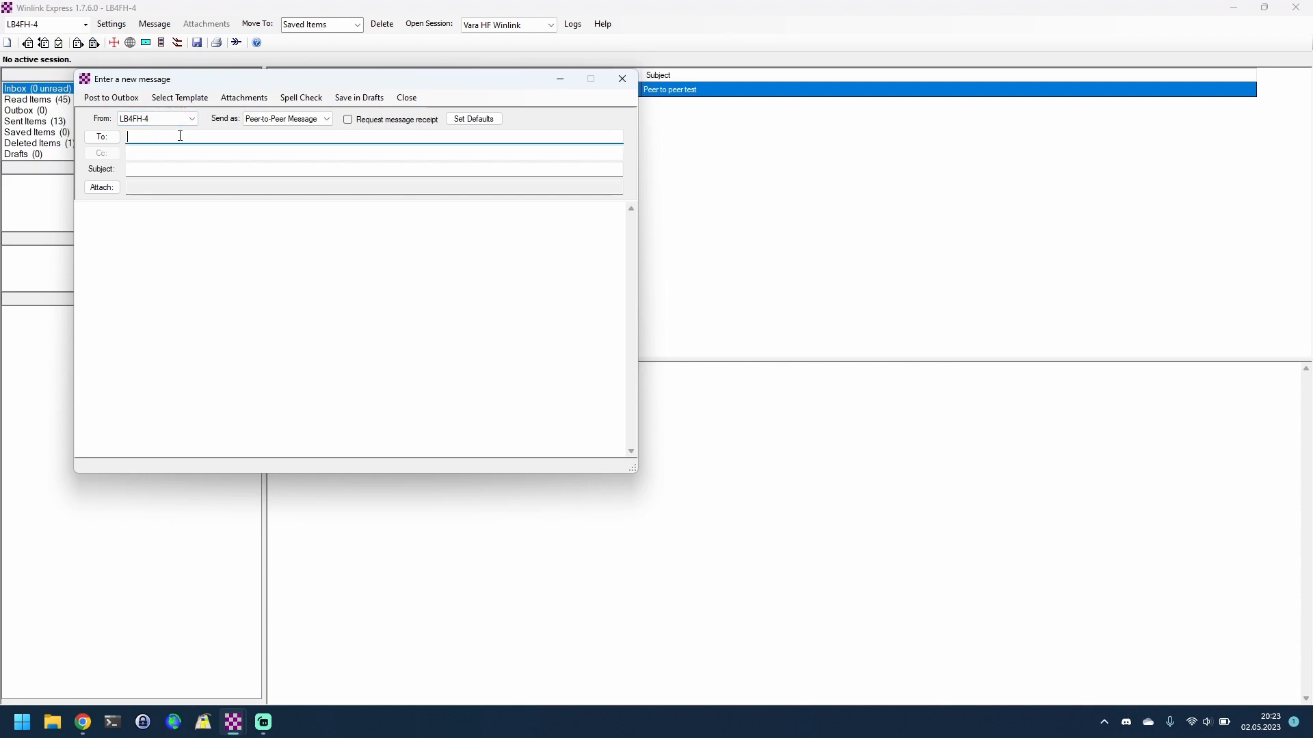
pyautogui.write('lb')
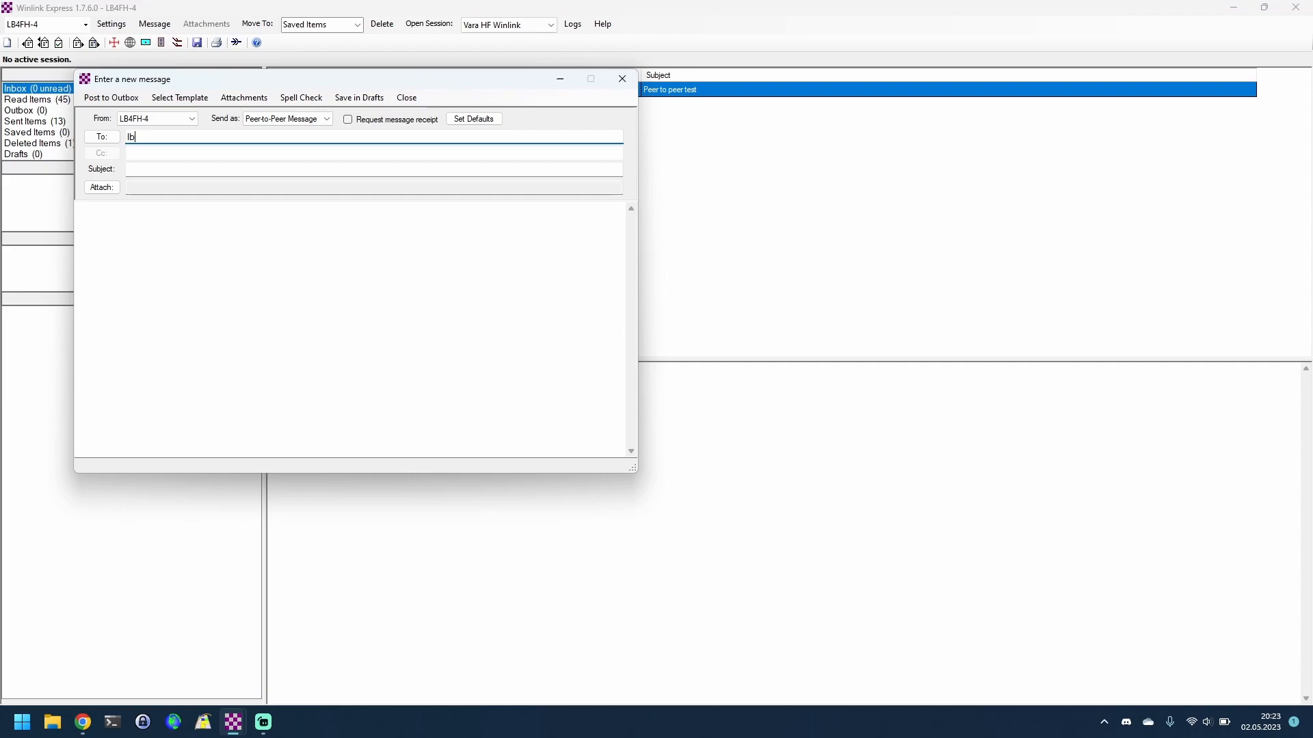
pyautogui.write('LB4FH;')
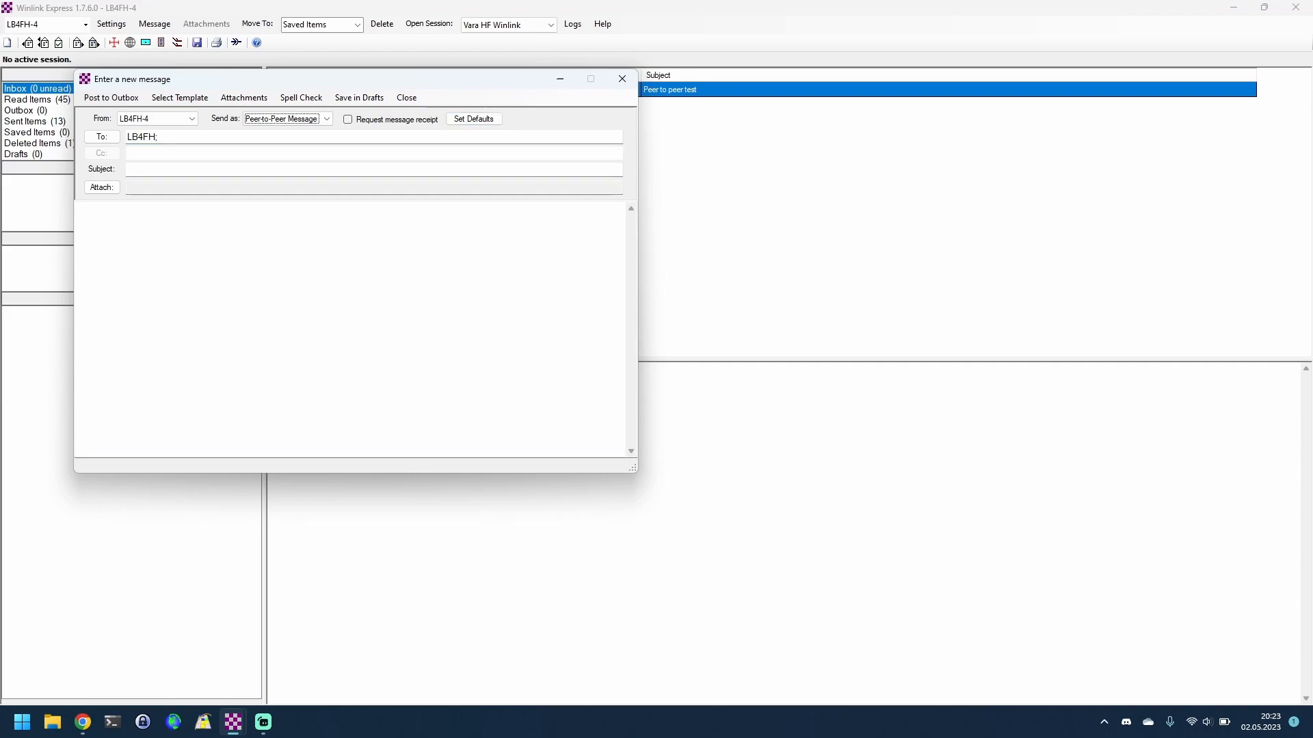
pyautogui.write('A')
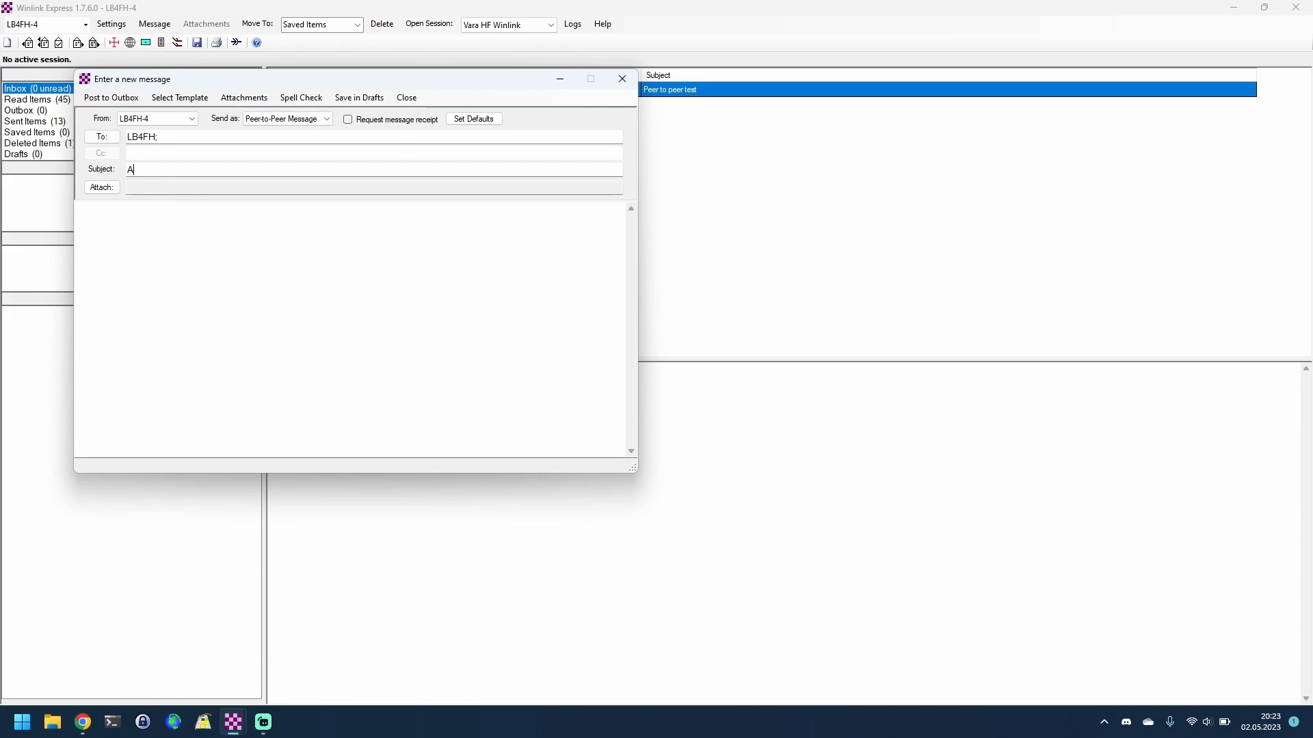
pyautogui.write('udio only te')
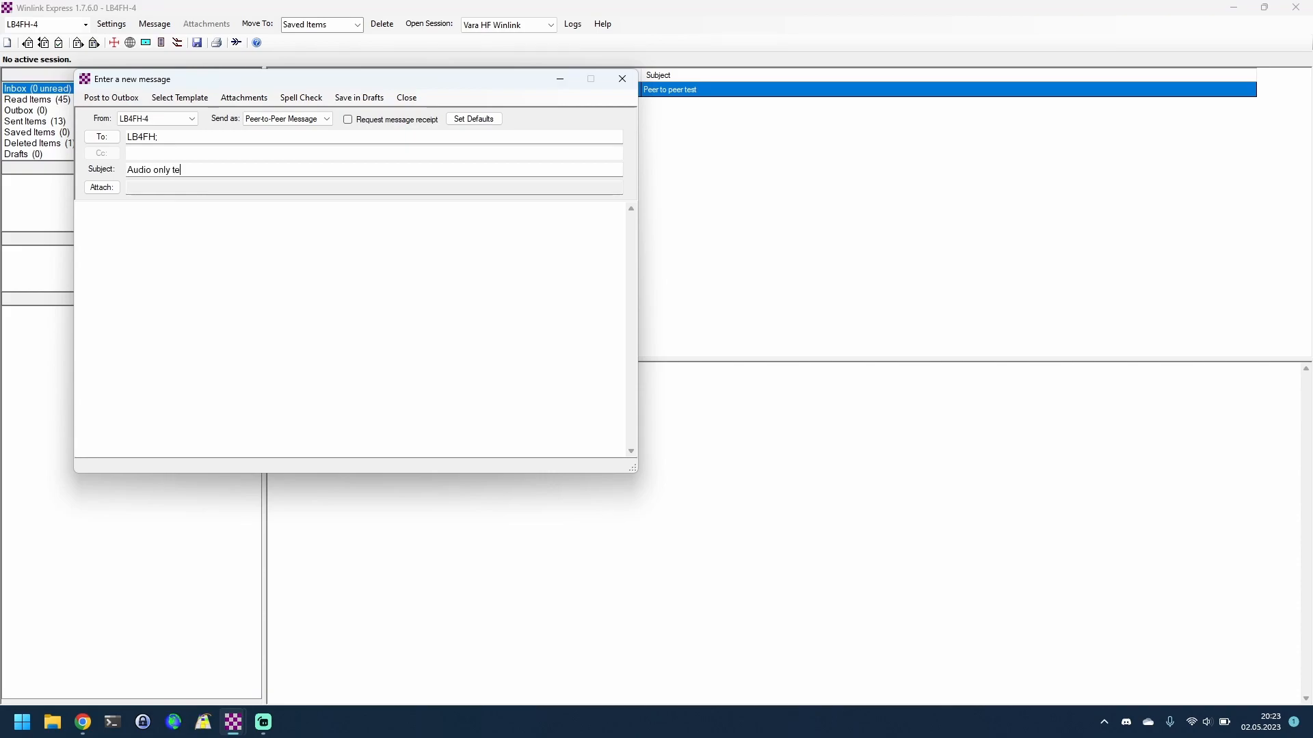
pyautogui.write('st')
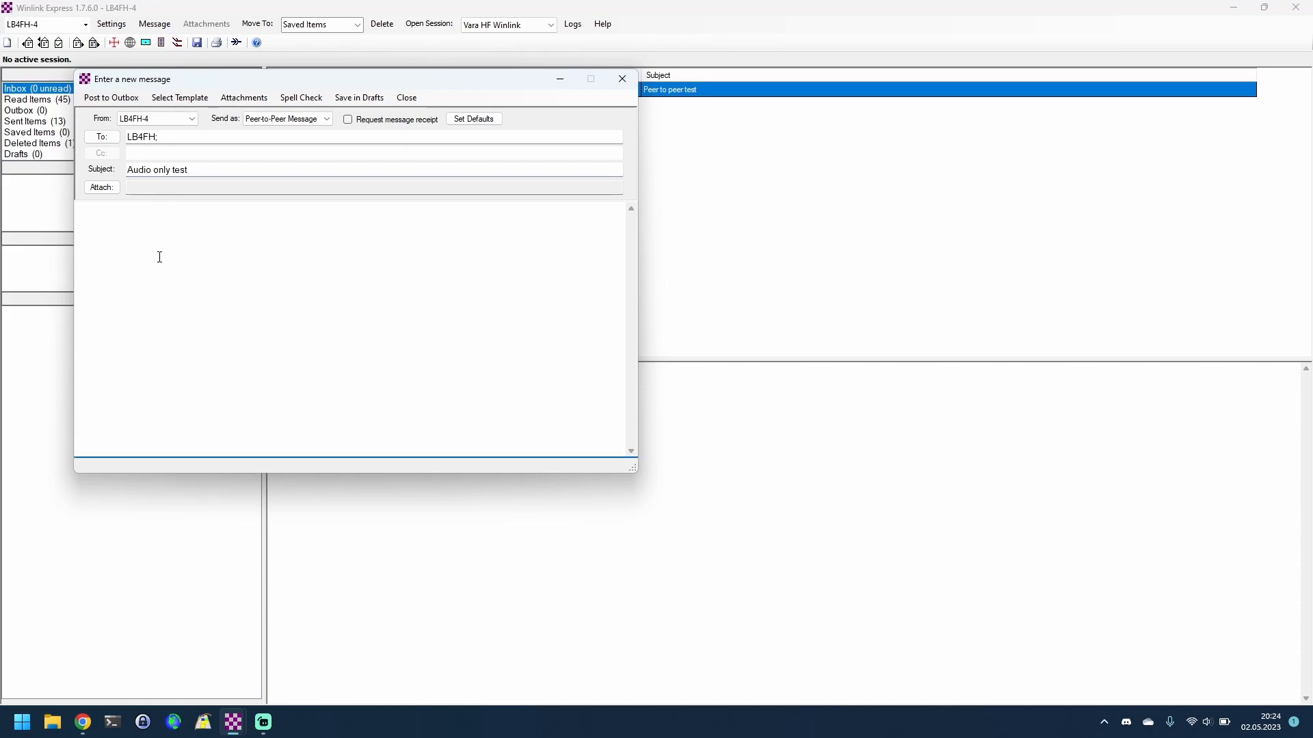
pyautogui.write('Test')
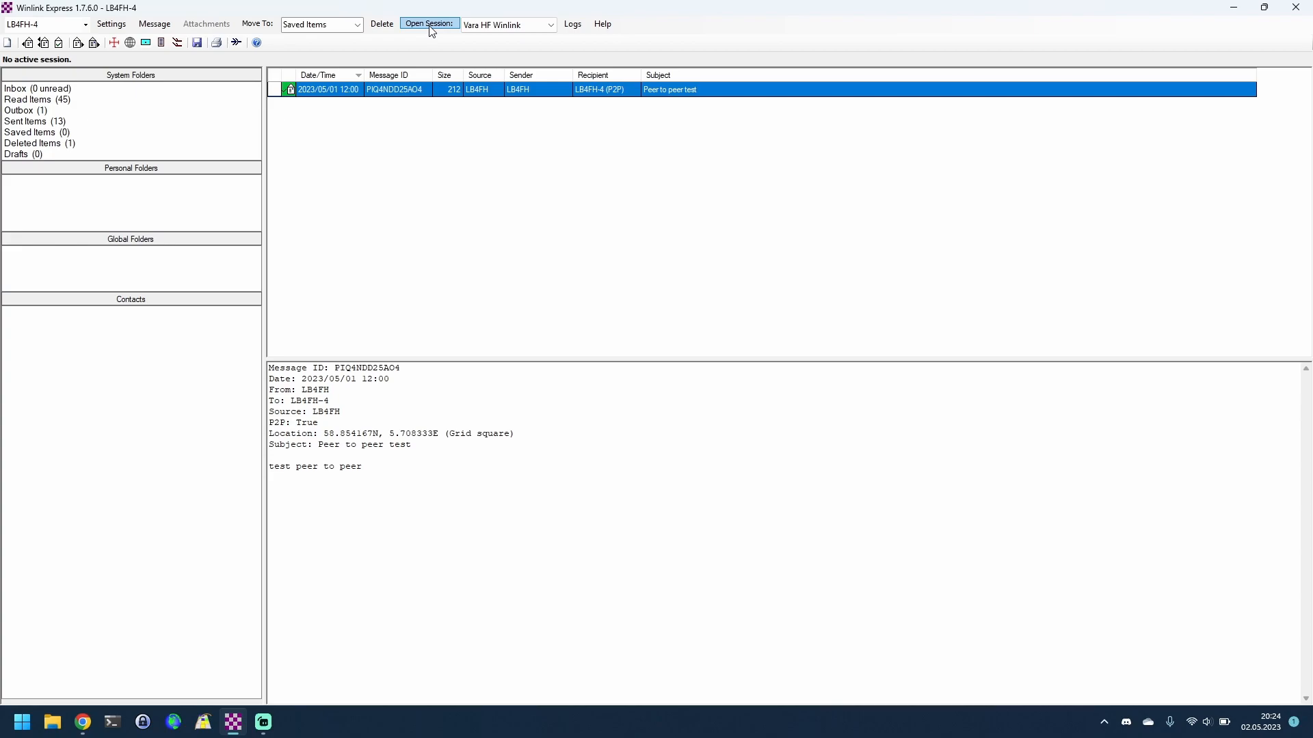
# - Open a Vara HF Winlink session and defer the propagation estimates update
pyautogui.click(428, 23)
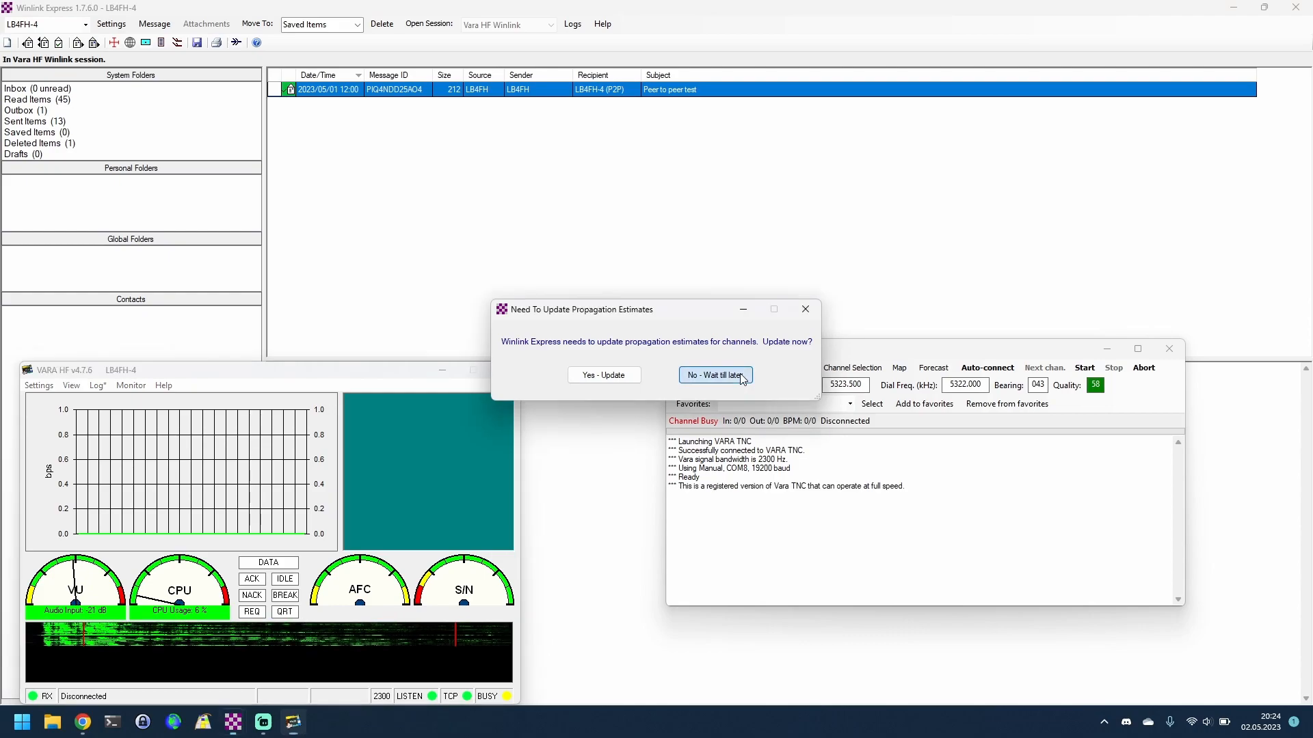
pyautogui.click(715, 375)
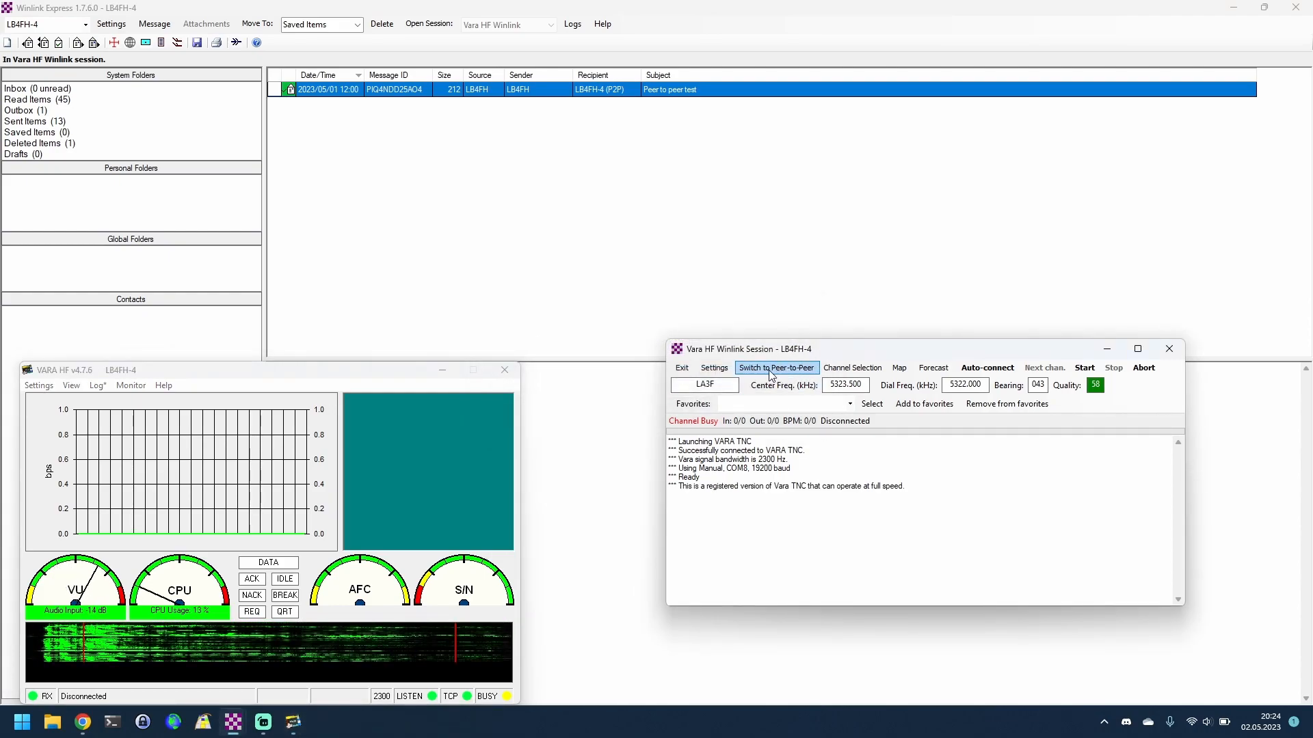
# - Switch the session to Vara Peer-to-Peer and start connecting to LB4FH
pyautogui.click(774, 367)
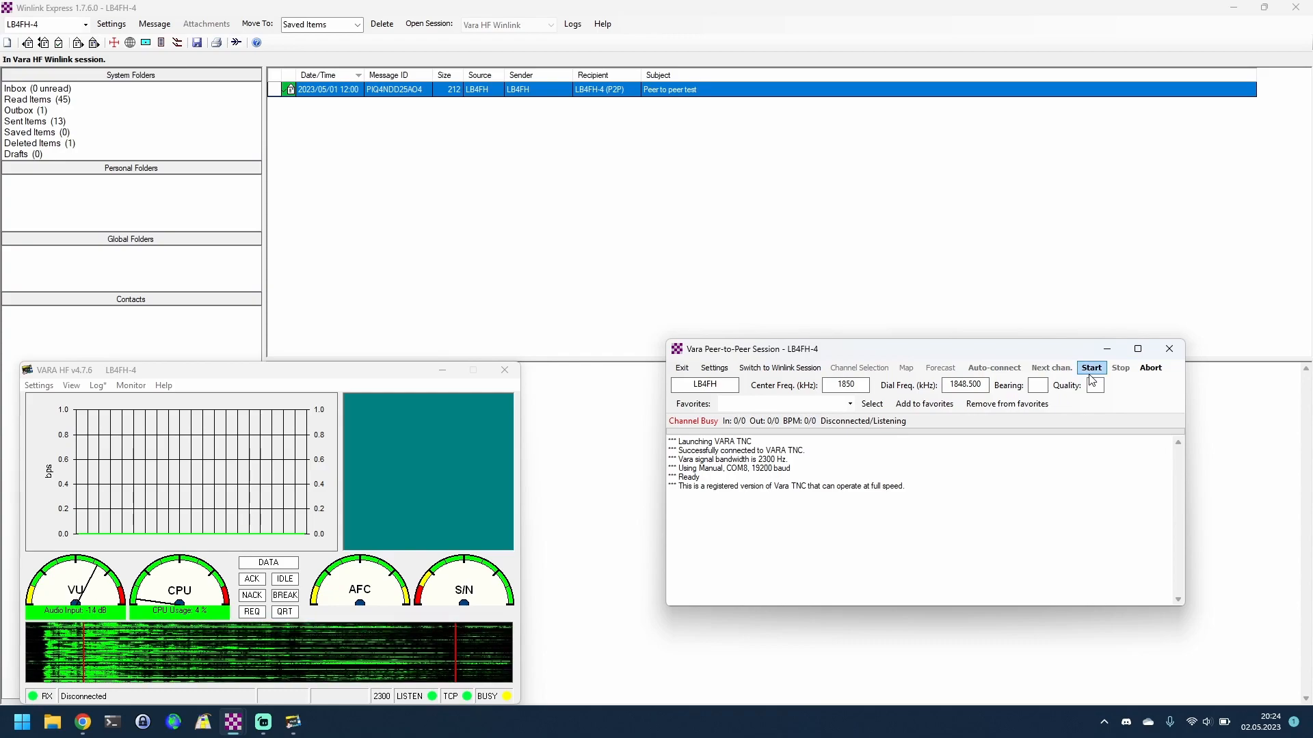
pyautogui.click(1091, 367)
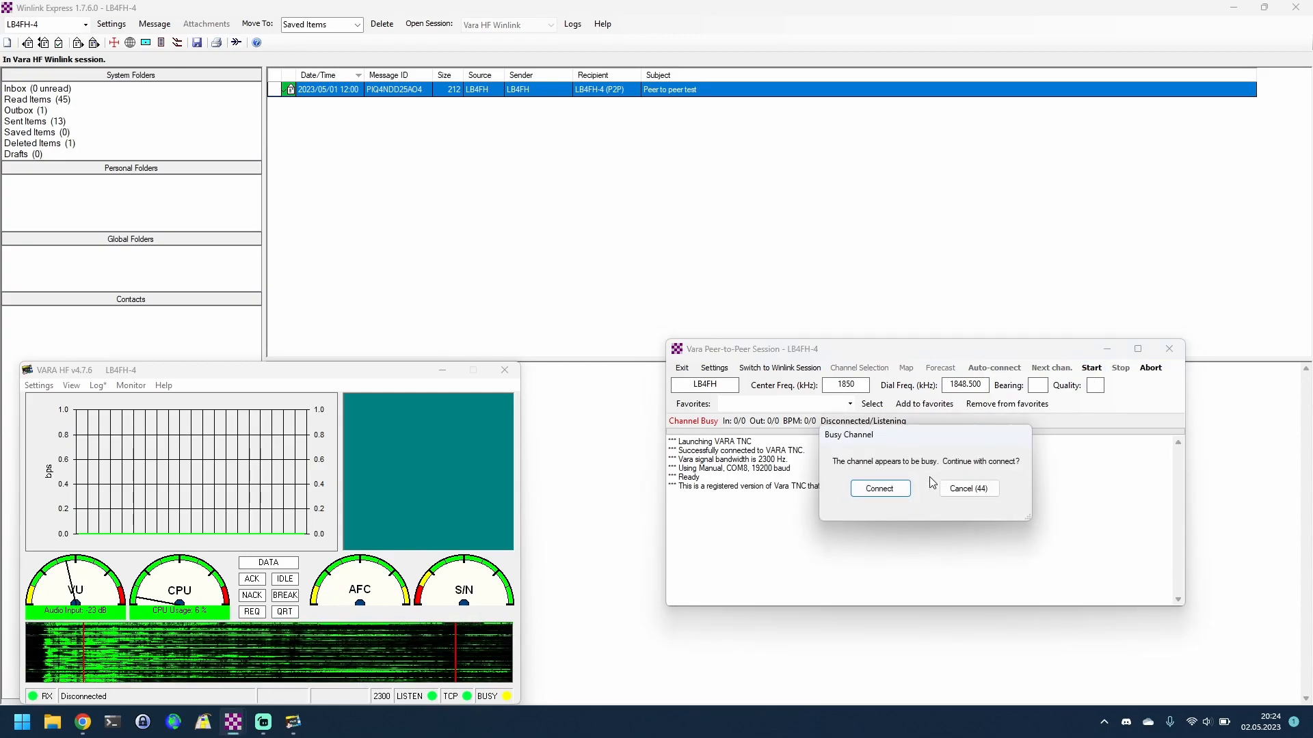